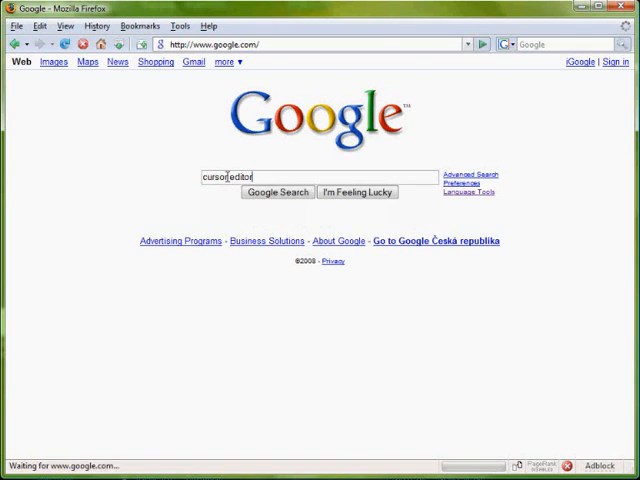
# Search Google for 'cursor editor' and scroll the RealWorld Cursor Editor page to Downloads
pyautogui.click(278, 192)
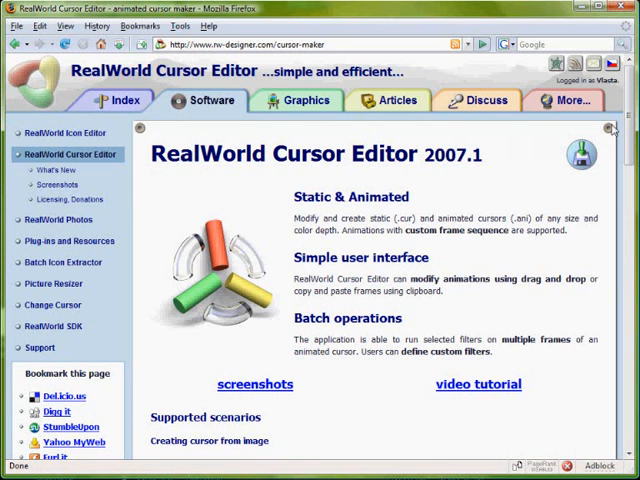
pyautogui.scroll(-3)
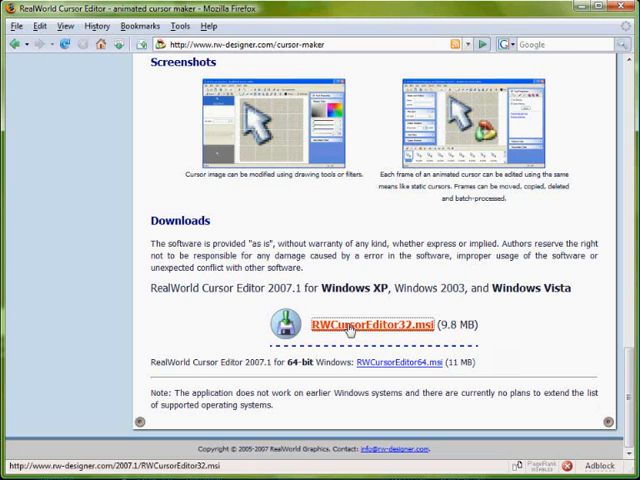
# Download RWCursorEditor32.msi, install it and launch RealWorld Cursor Editor
pyautogui.click(370, 324)
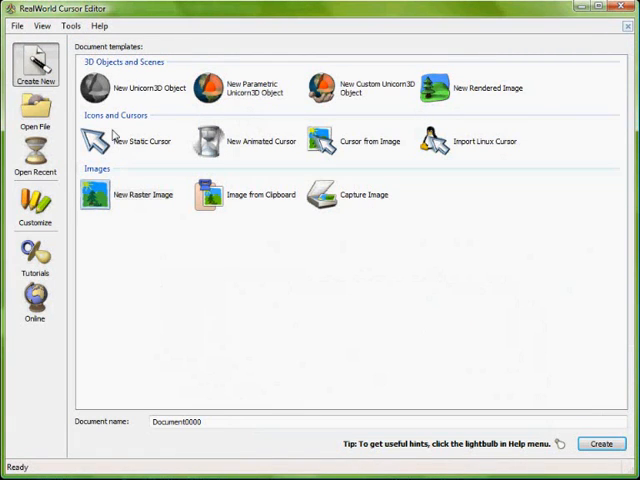
# Create a new static cursor at 32x32 pixels with 32-bit colour
pyautogui.click(140, 194)
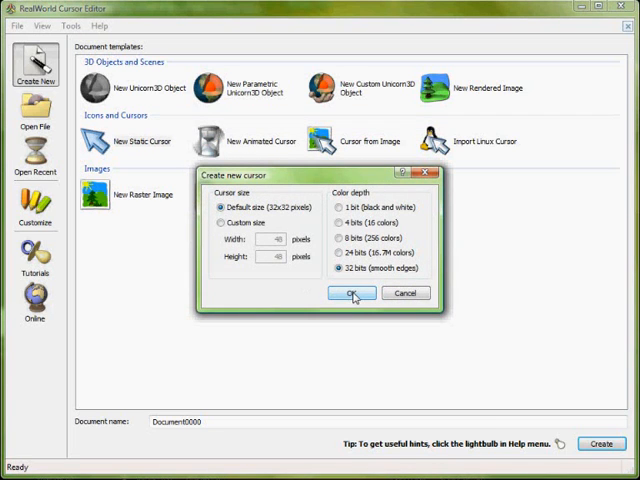
pyautogui.click(352, 292)
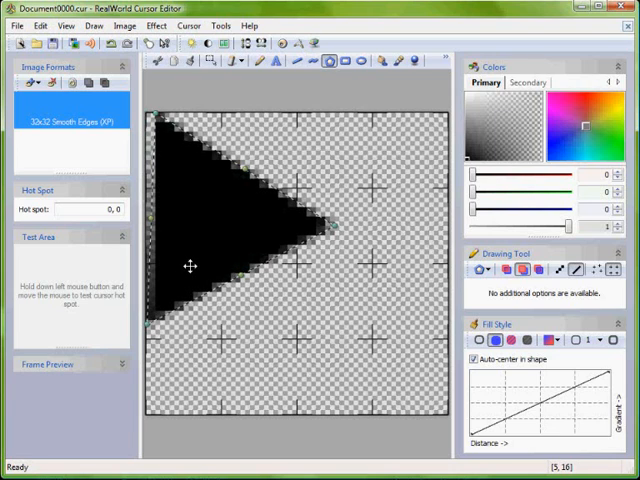
pyautogui.moveTo(156, 120)
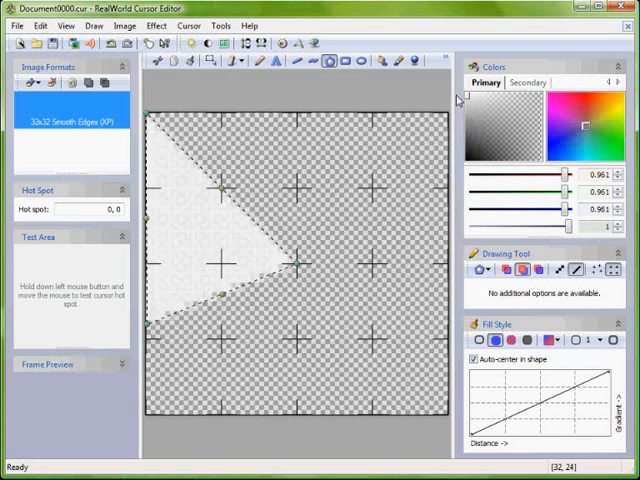
# Fill the arrow with a white-to-light-blue gradient along its length, then restore black as first colour
pyautogui.click(528, 82)
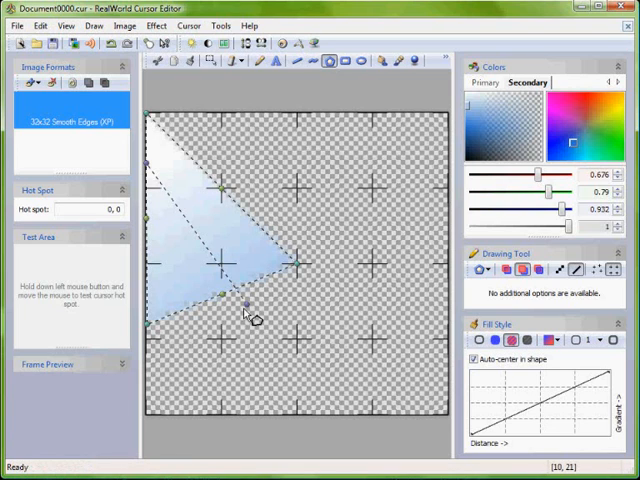
pyautogui.moveTo(248, 304); pyautogui.dragTo(284, 290)
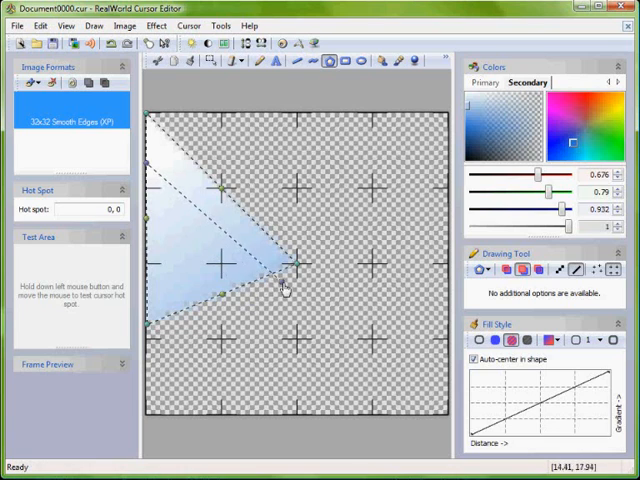
pyautogui.moveTo(164, 200)
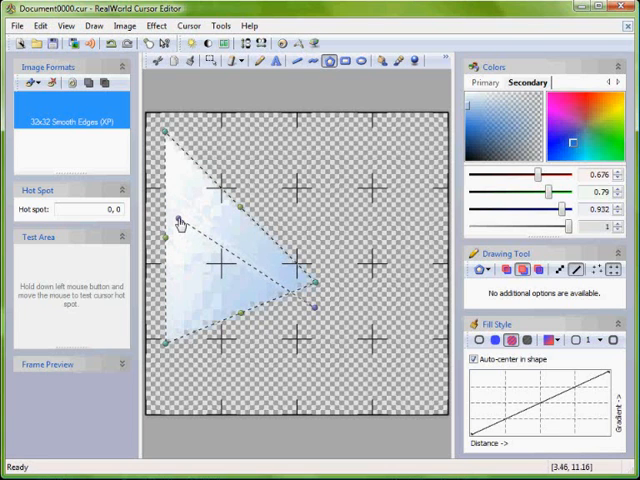
pyautogui.moveTo(178, 222); pyautogui.dragTo(240, 318)
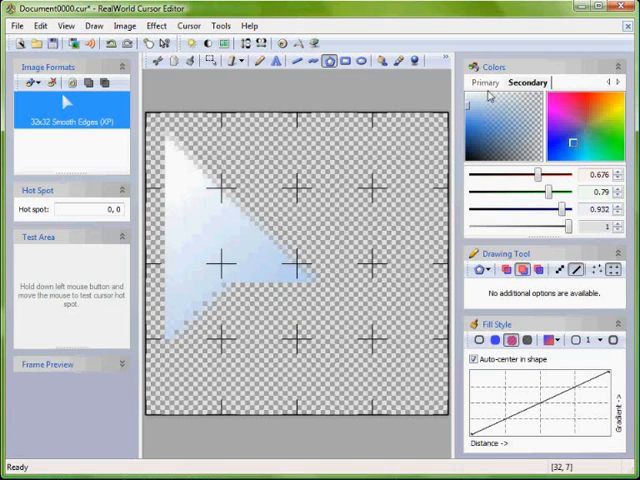
pyautogui.click(484, 82)
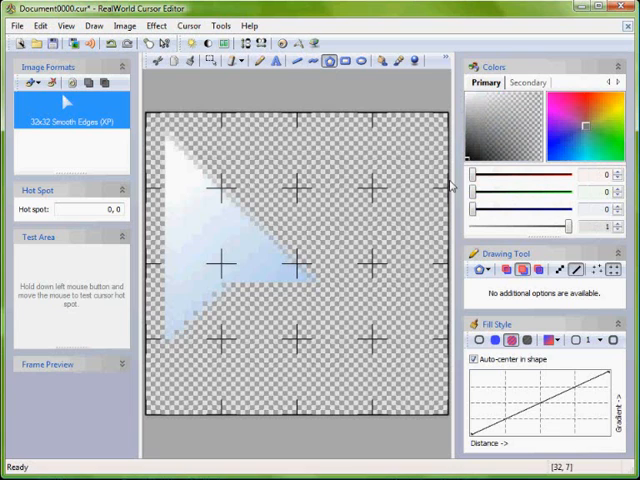
# Trace a 1 px black outline around the gradient arrow's edge
pyautogui.click(296, 60)
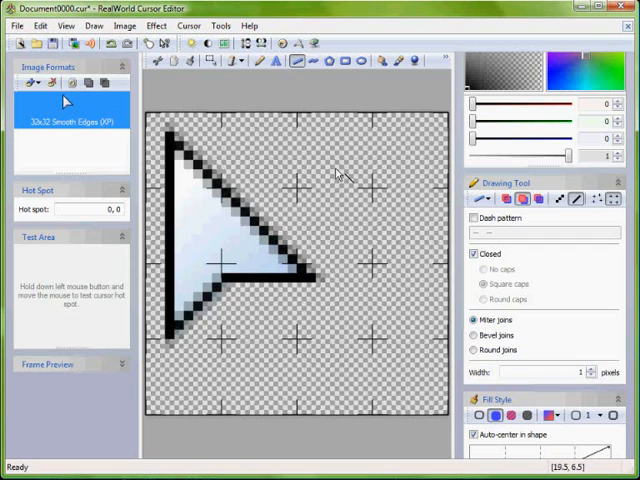
pyautogui.click(444, 60)
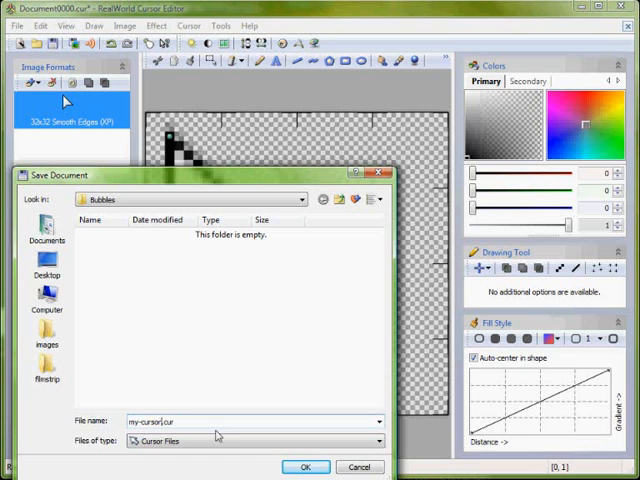
# Save the arrow as my-cursor.cur in Cursor Files format
pyautogui.click(304, 468)
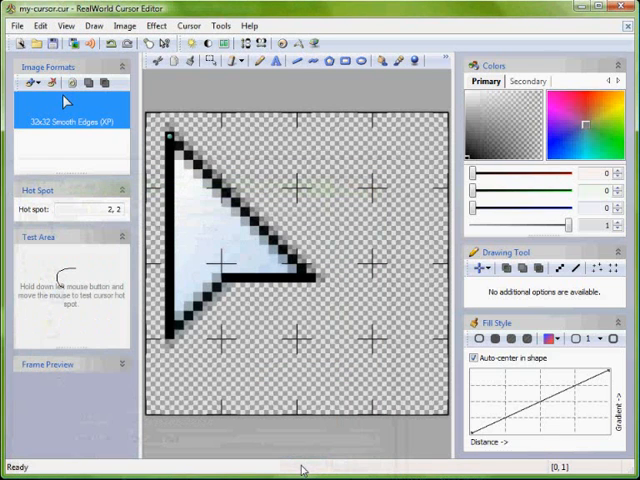
# Assign the current cursor as the Windows Normal Select pointer via Use Current For
pyautogui.click(188, 24)
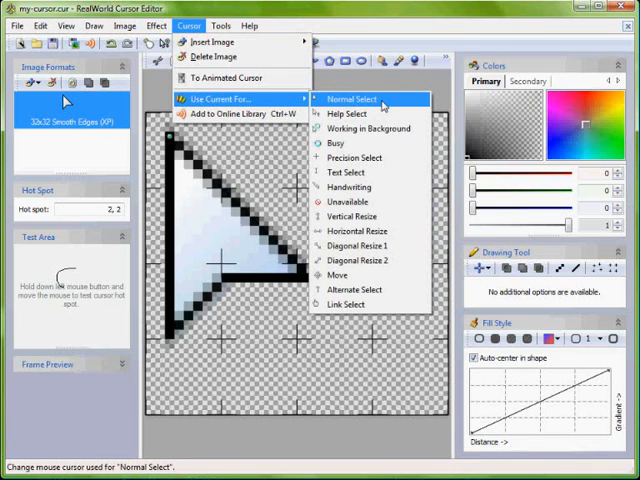
pyautogui.click(348, 100)
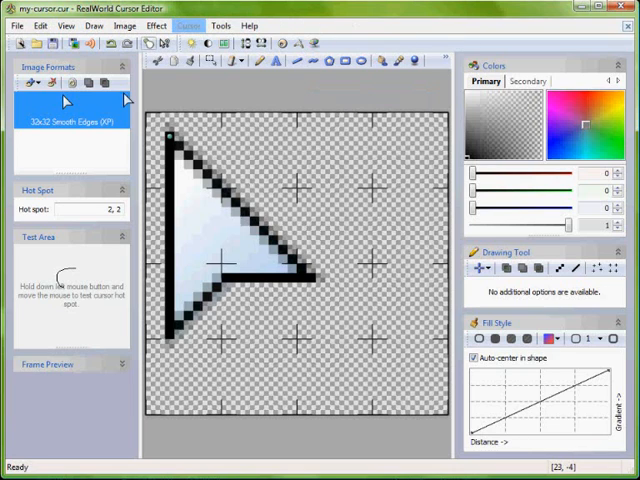
pyautogui.moveTo(112, 44)
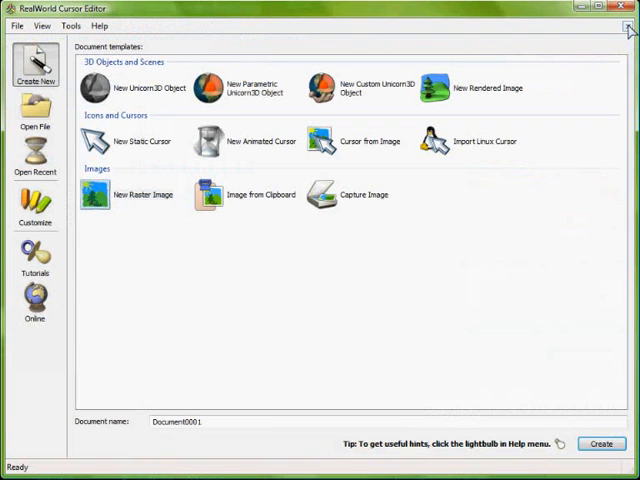
pyautogui.moveTo(36, 210)
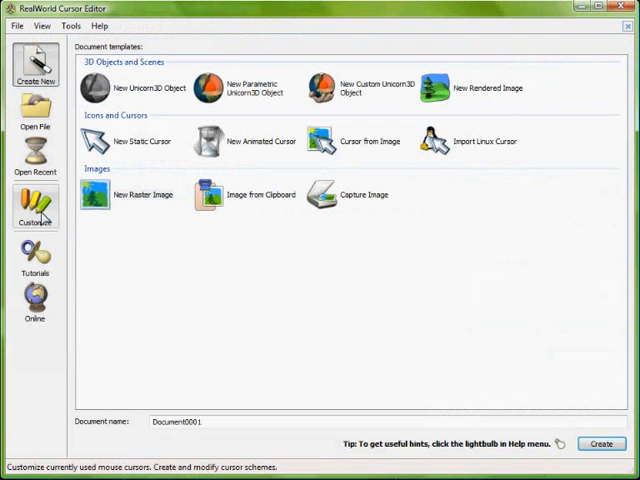
# In Customize, assign aero_arrow.cur from C:\Windows\Cursors to the Normal Select slot
pyautogui.click(36, 208)
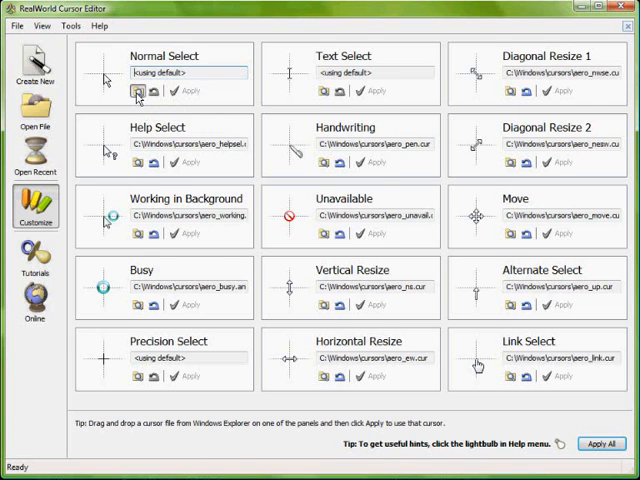
pyautogui.click(136, 92)
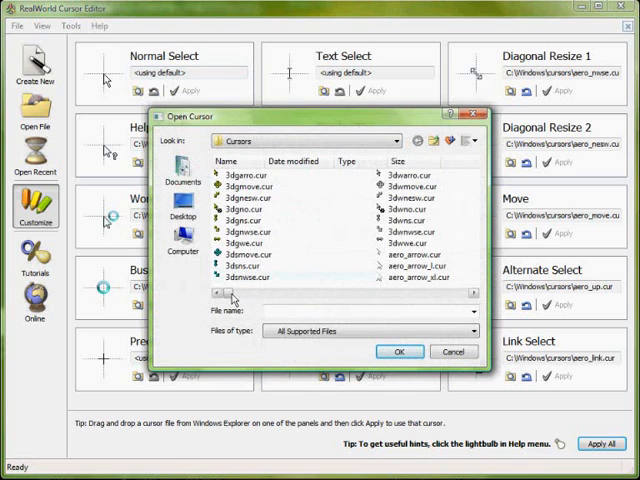
pyautogui.click(254, 256)
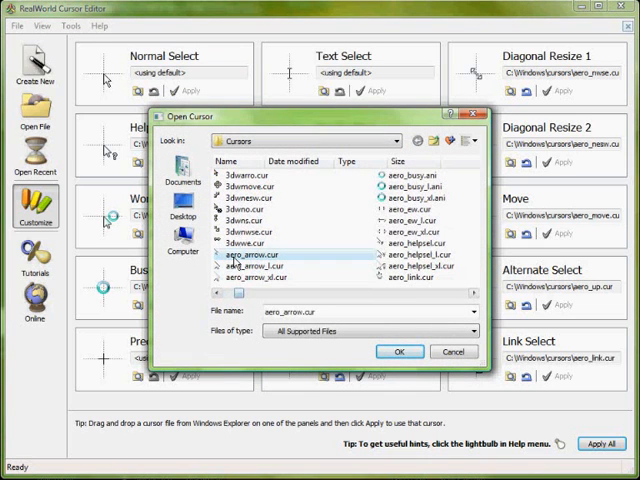
pyautogui.click(400, 352)
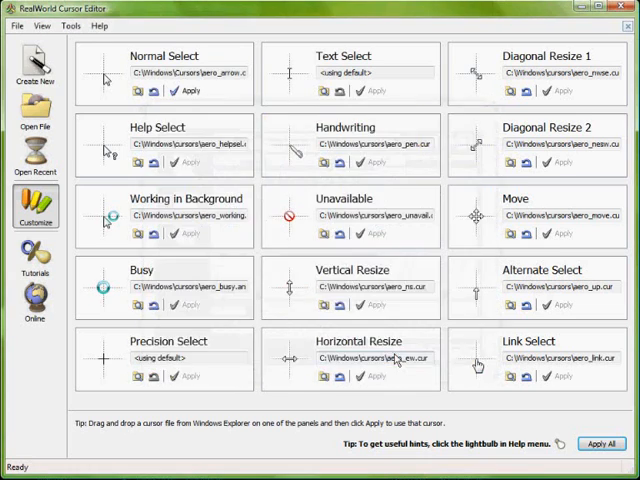